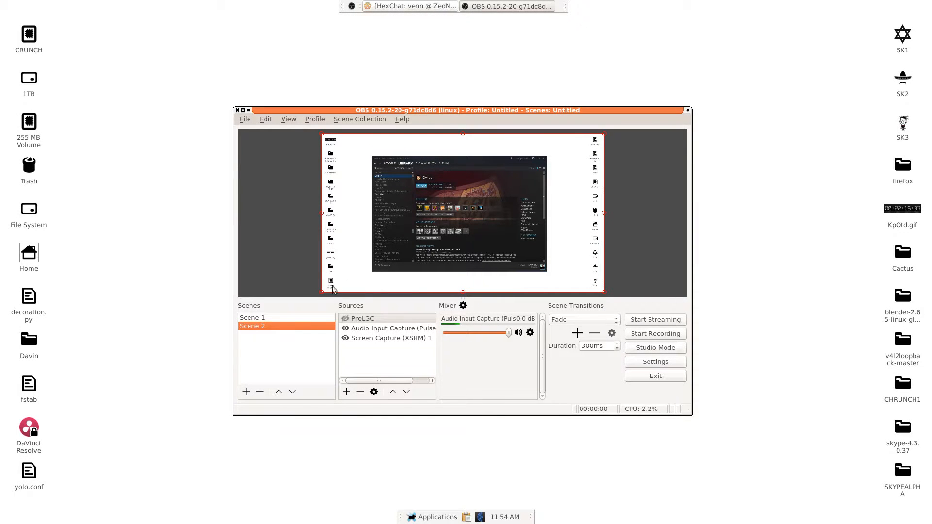
- Switch Scene 1 then Scene 2, raising HexChat briefly before returning OBS to front
left_click(252, 317)
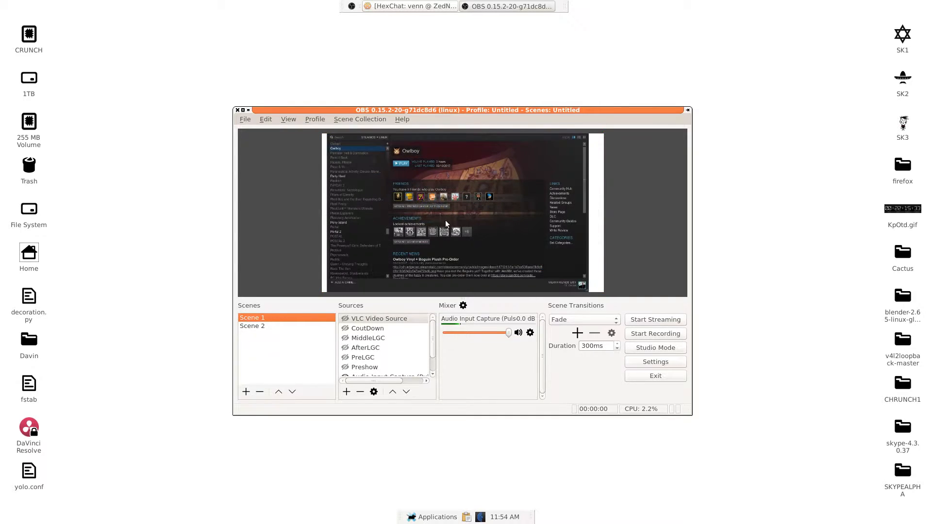
left_click(251, 325)
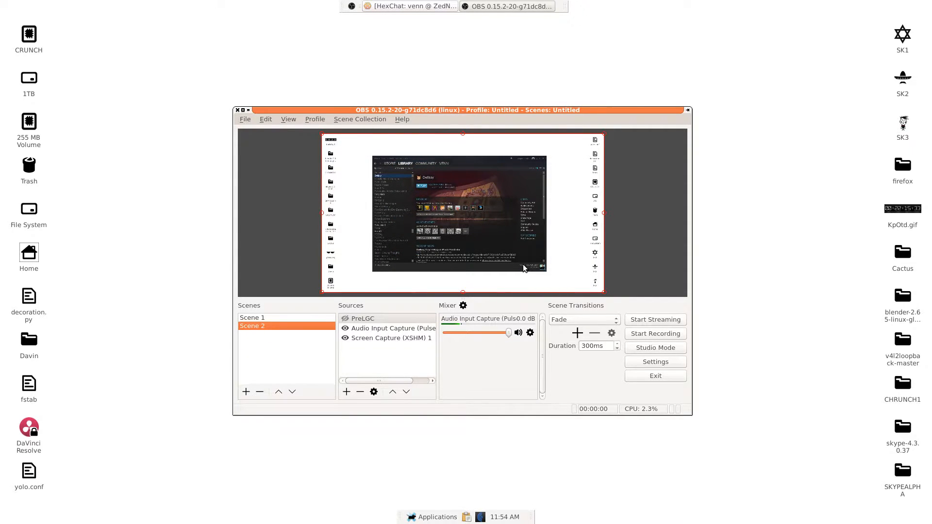
left_click(410, 6)
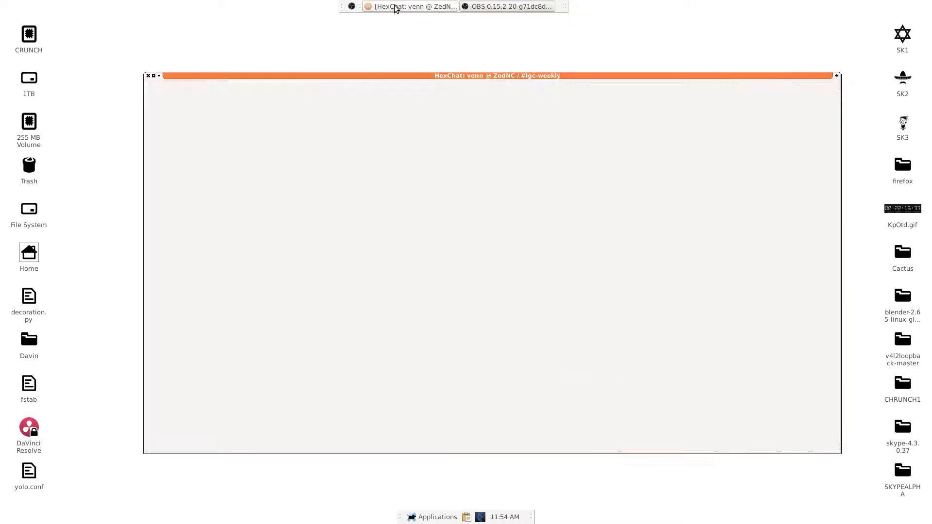
left_click(506, 6)
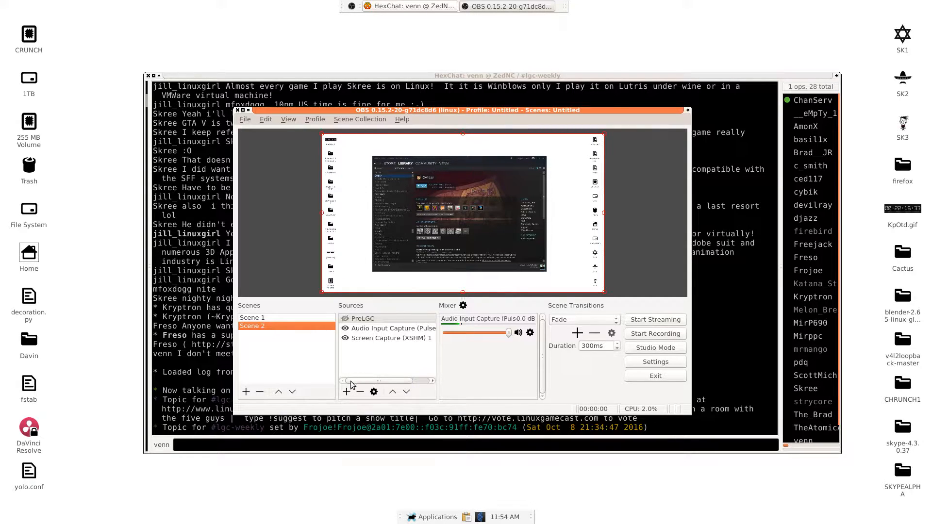
- Add a Window Capture (Xcomposite) source to Scene 2 named 'IRC'
left_click(348, 391)
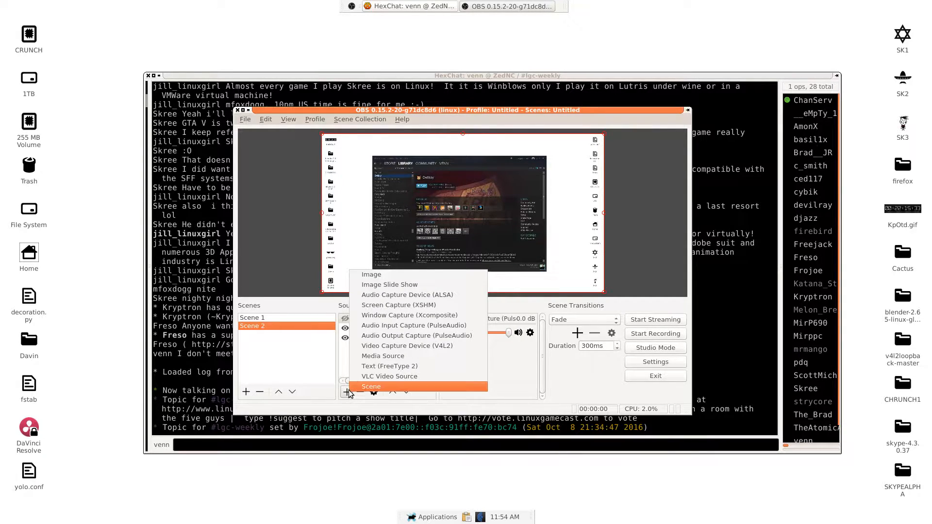
left_click(408, 315)
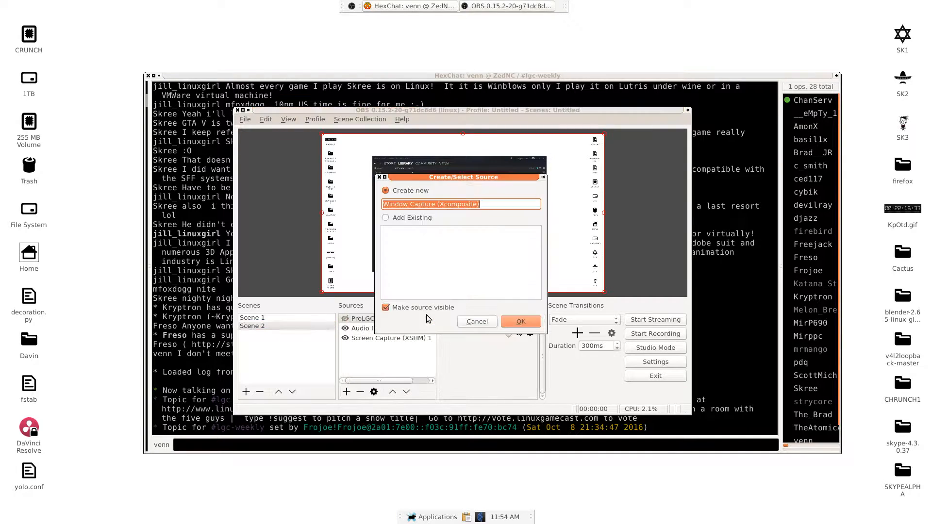
mouse_move(436, 280)
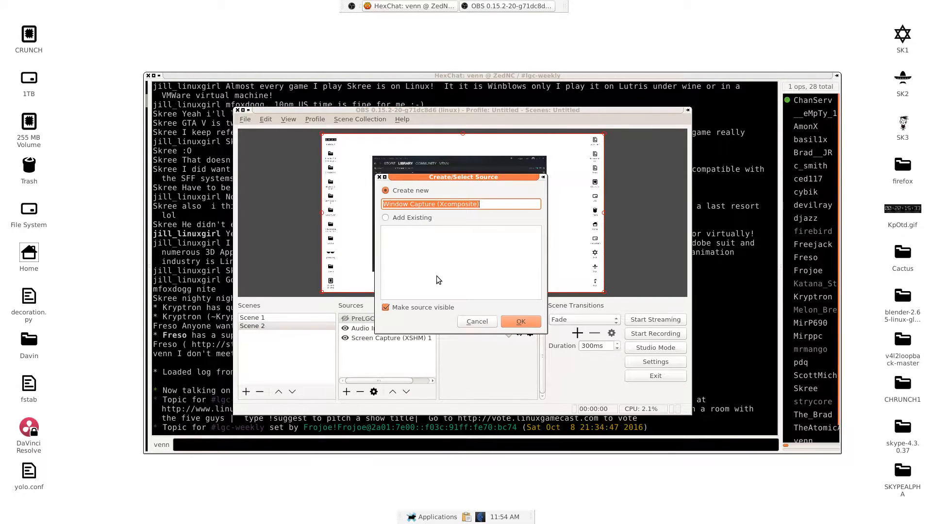
type("IRC")
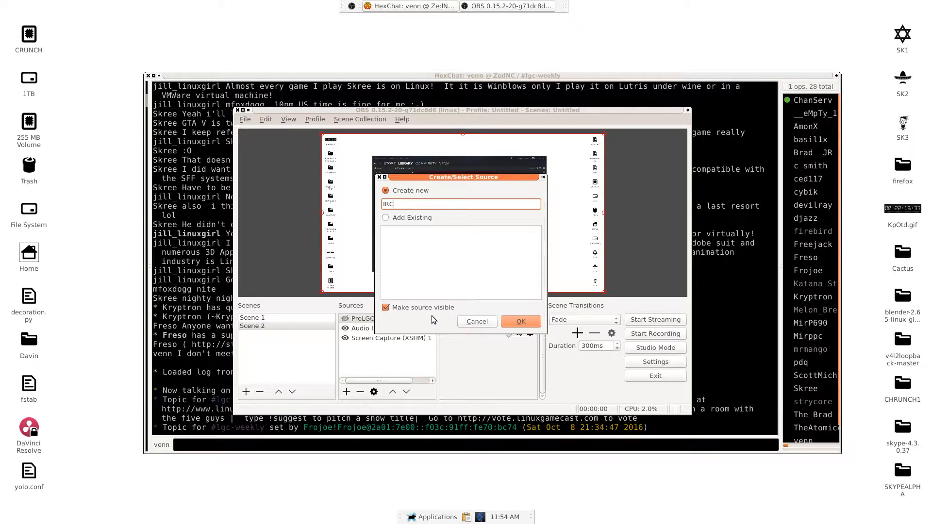
- Confirm the IRC source and set it to capture the HexChat #lgc-weekly window
left_click(519, 321)
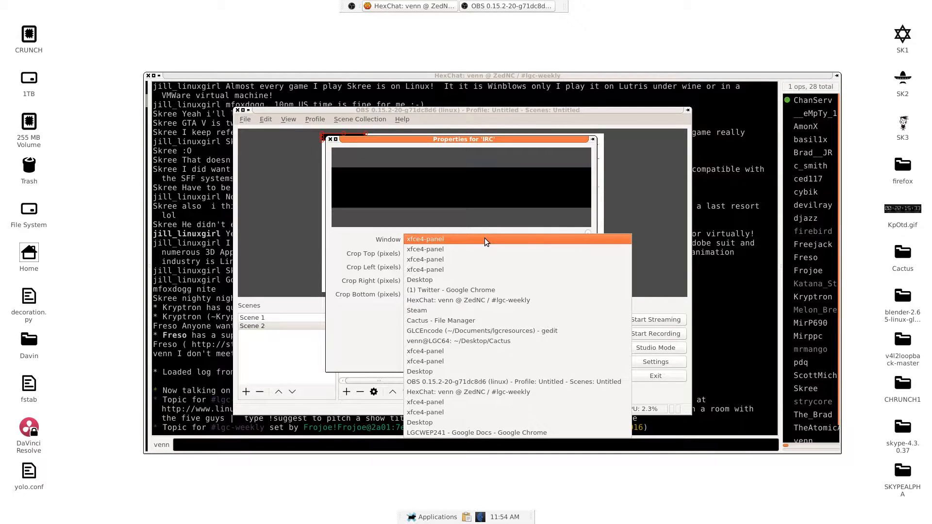
mouse_move(498, 283)
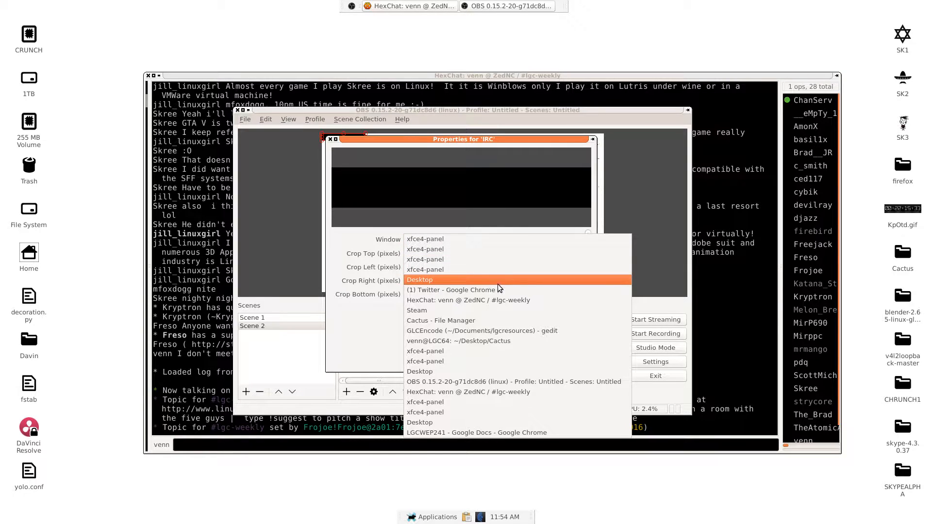
mouse_move(497, 361)
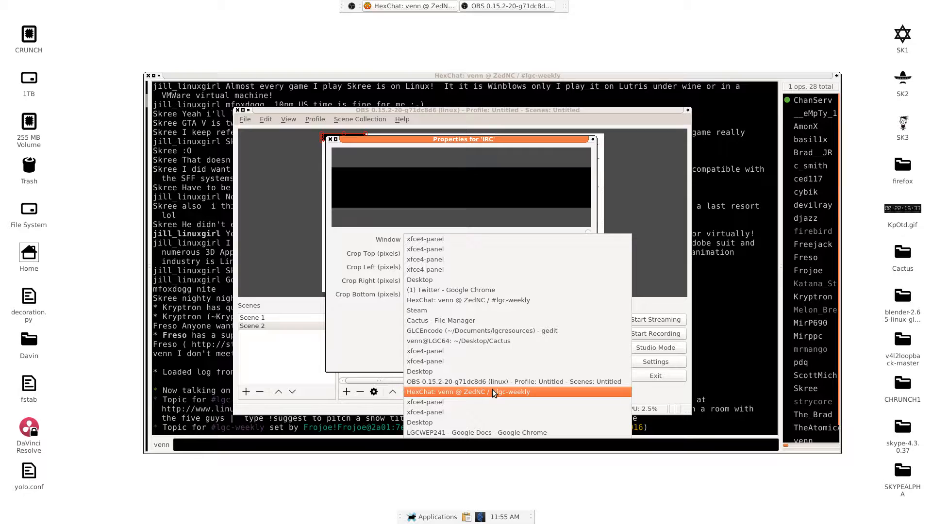
left_click(468, 392)
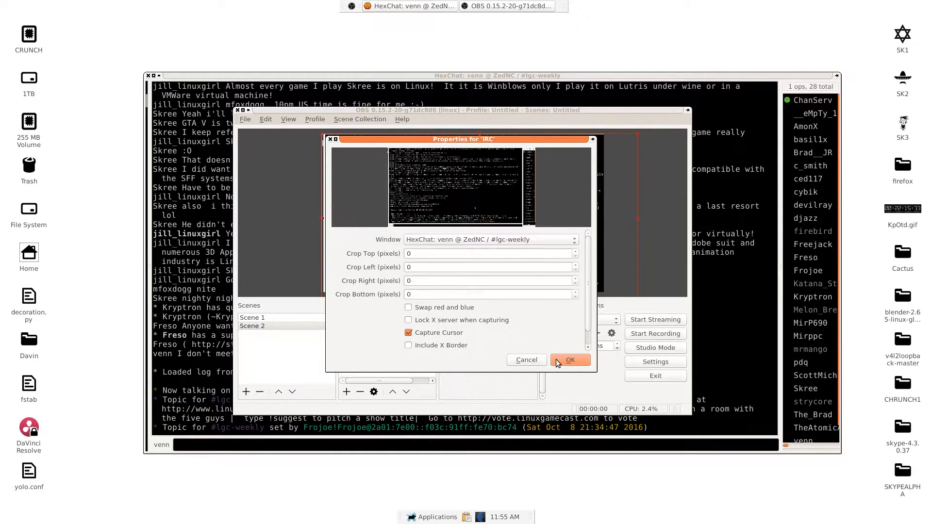
left_click(569, 360)
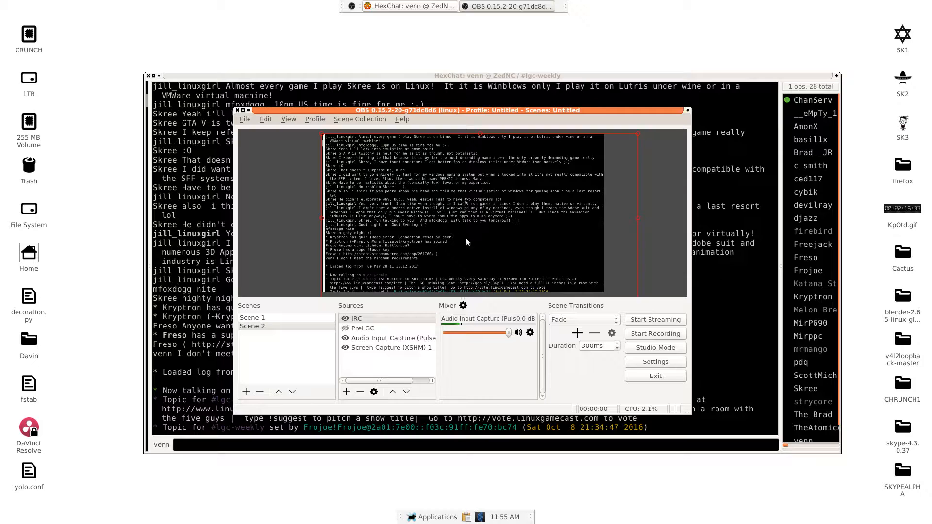
- Set the IRC source's Edit Transform crop top to 670
right_click(356, 318)
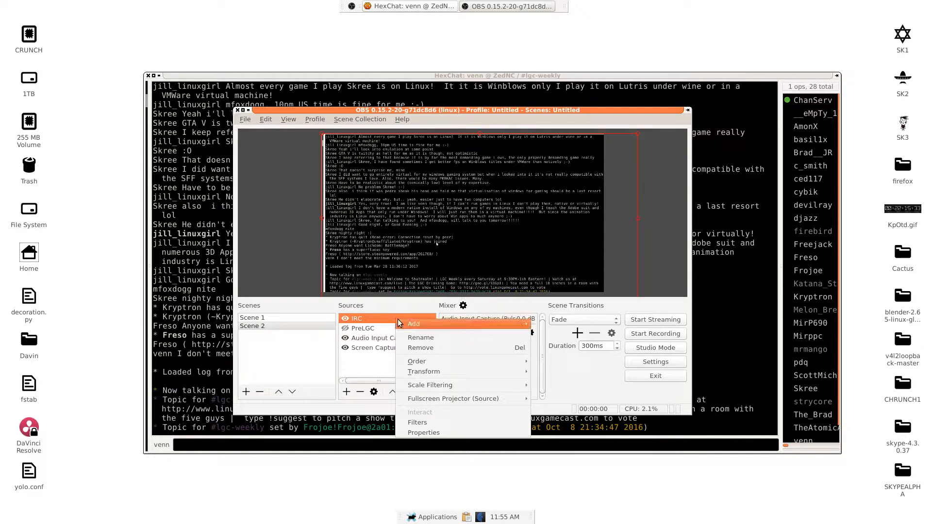
mouse_move(423, 371)
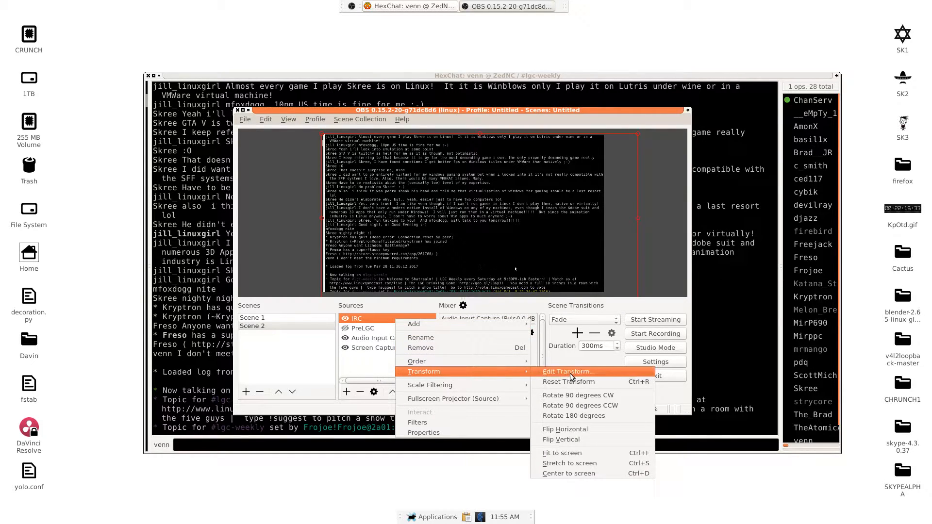
left_click(566, 371)
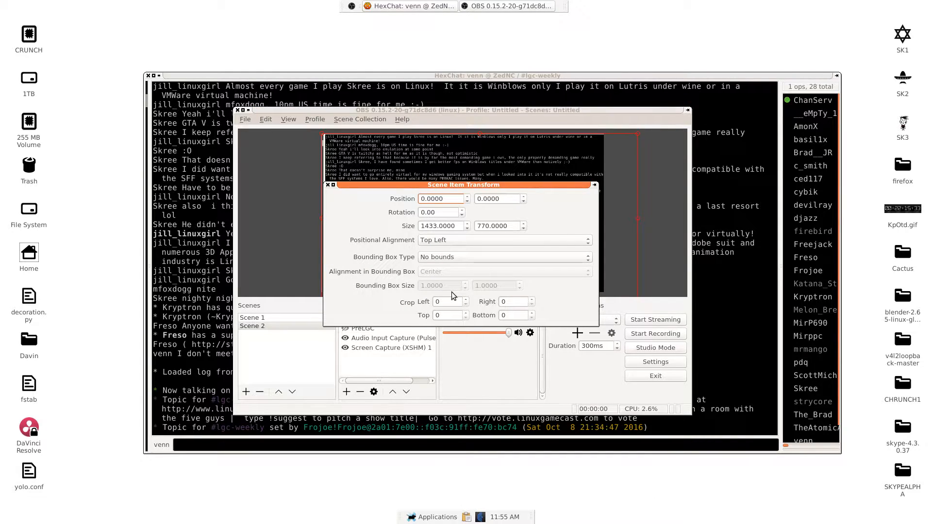
left_click(445, 315)
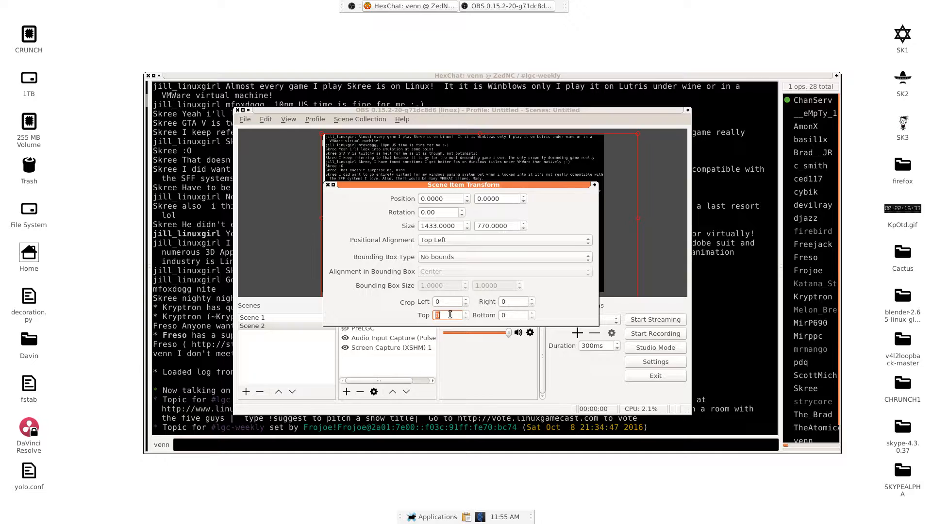
type("670")
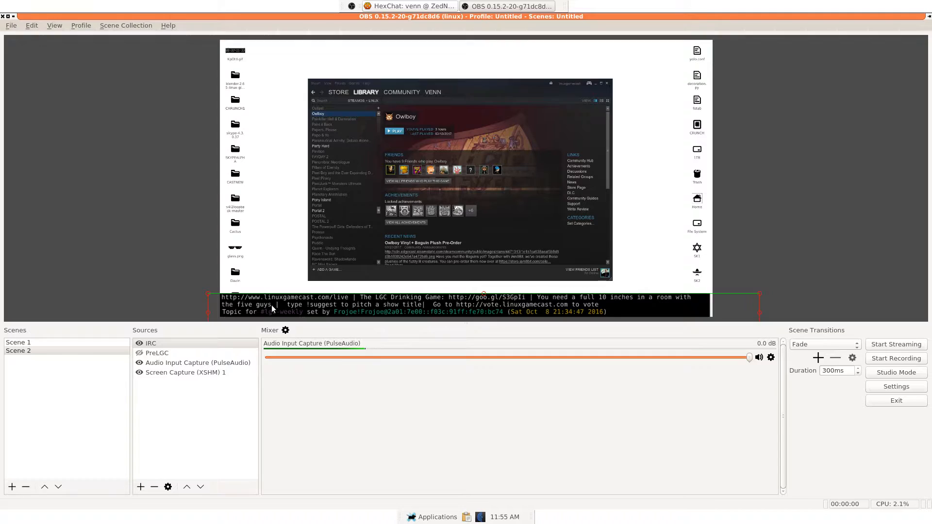
mouse_move(344, 302)
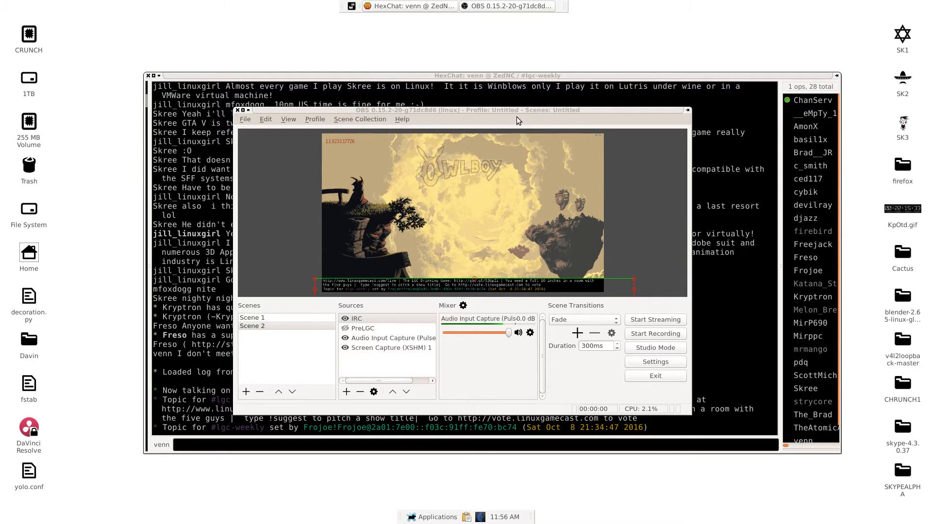
- Turn on Studio Mode to split preview and program views
left_click(655, 348)
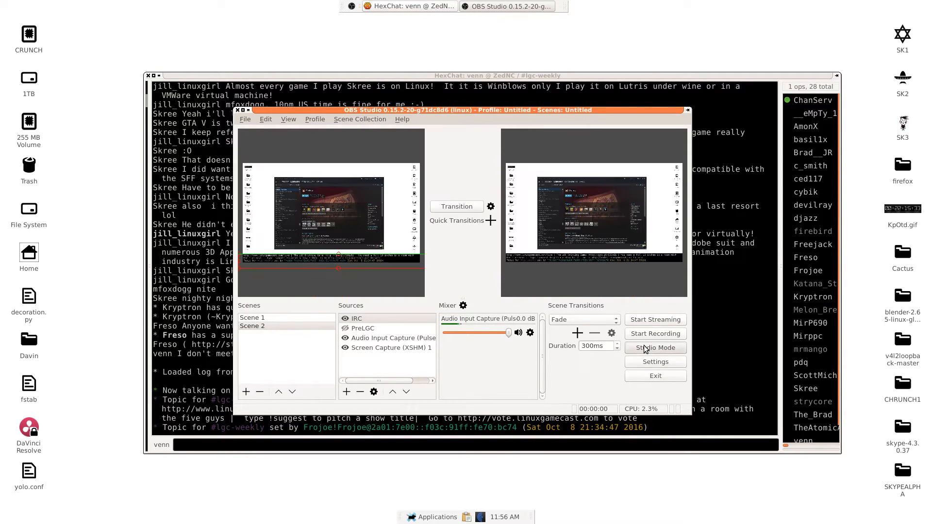